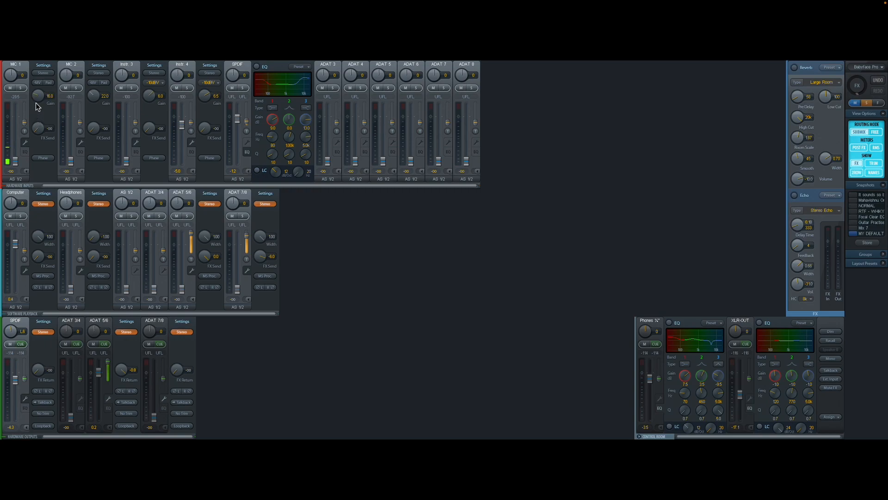
- Raise the Mic 1 input fader to set its send level in the SPDIF mix
{"action": "left_click_drag", "start_coordinate": [38, 96], "coordinate": [39, 79]}
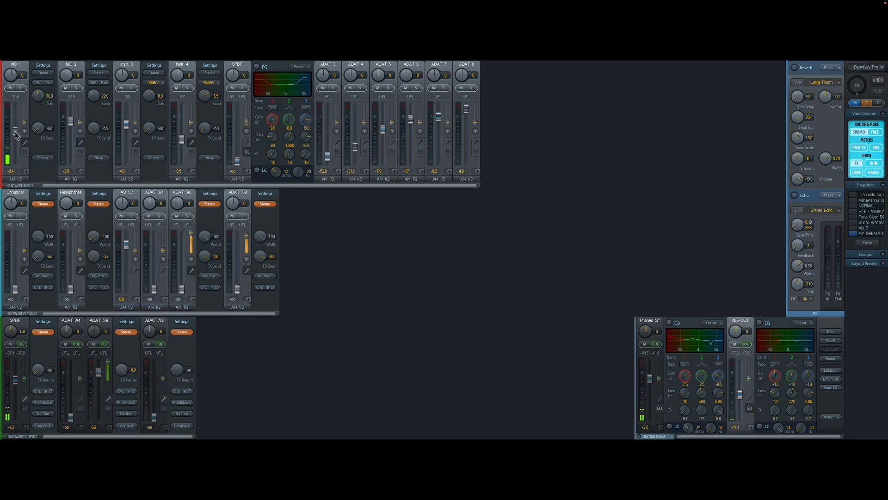
- Lower the Mic 1 fader in the analog 1/2 speaker submix
{"action": "left_click_drag", "start_coordinate": [17, 133], "coordinate": [20, 144]}
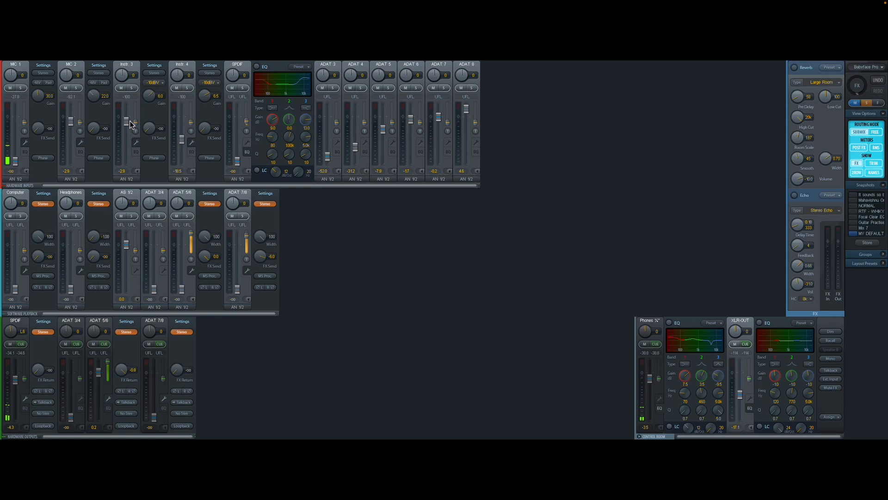
{"action": "mouse_move", "coordinate": [621, 292]}
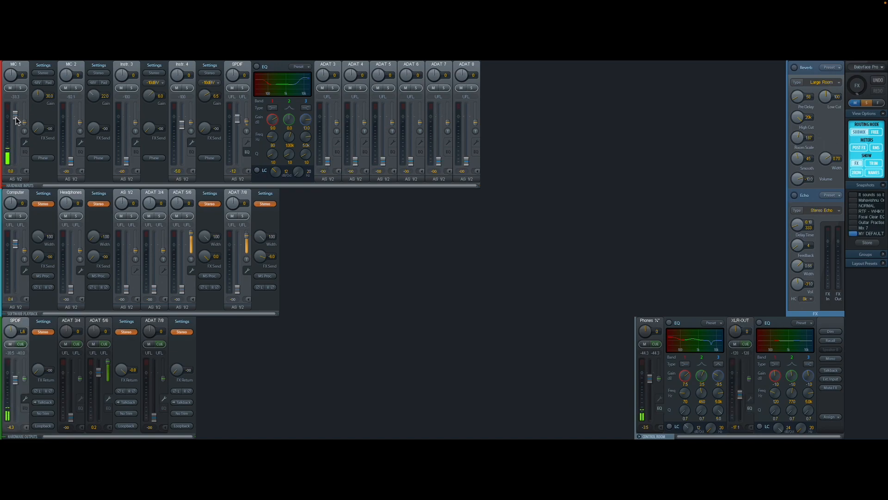
- Lower the Mic 1 fader slightly in the SPDIF submix
{"action": "left_click_drag", "start_coordinate": [16, 119], "coordinate": [15, 129]}
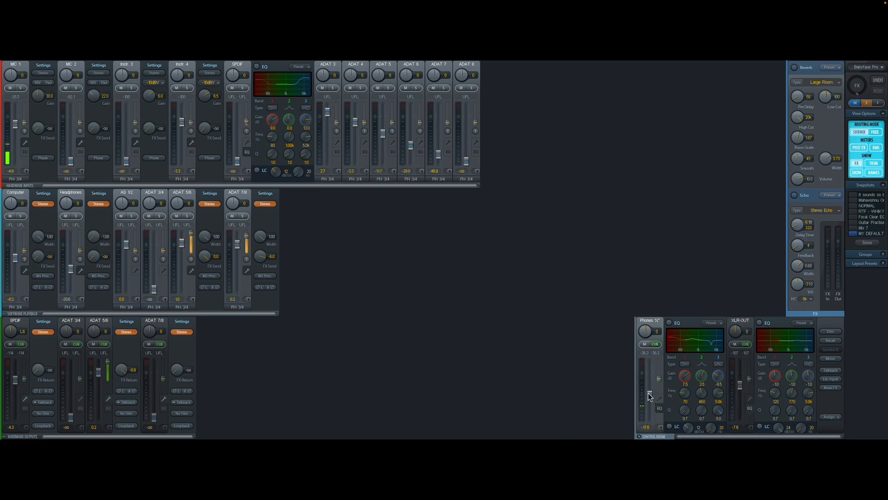
- Raise the Phones 3/4 output fader in the Control Room section
{"action": "left_click_drag", "start_coordinate": [649, 395], "coordinate": [650, 379]}
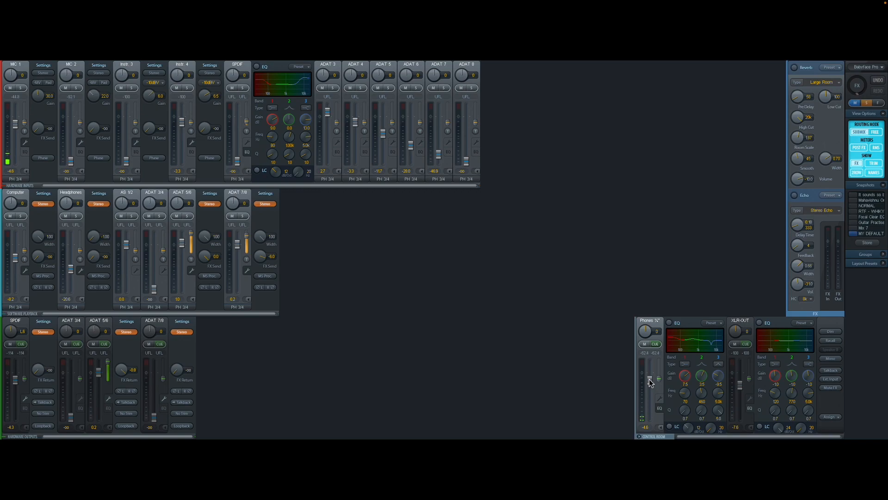